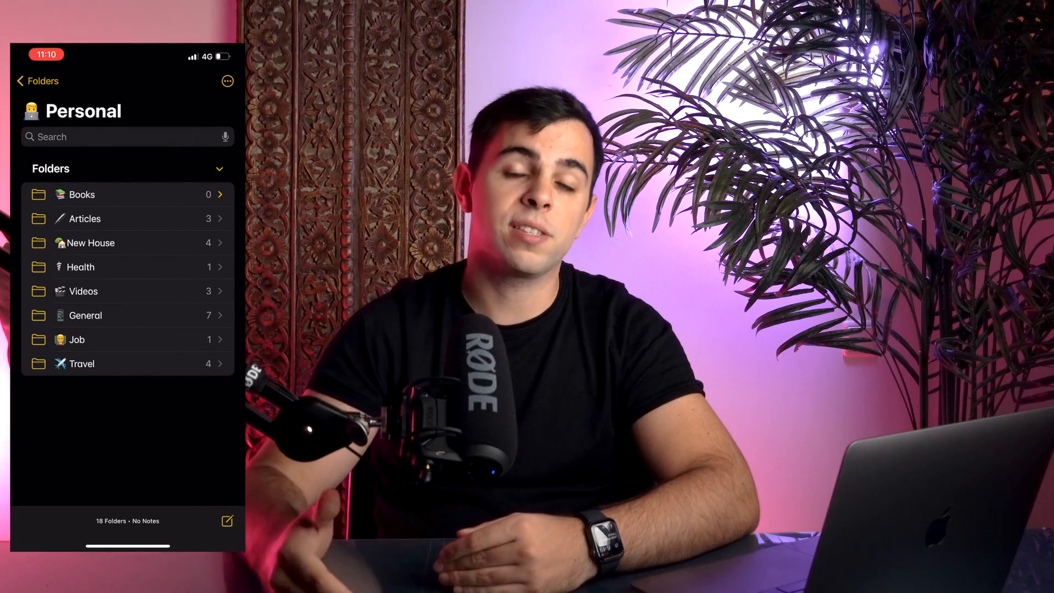
pyautogui.click(81, 195)
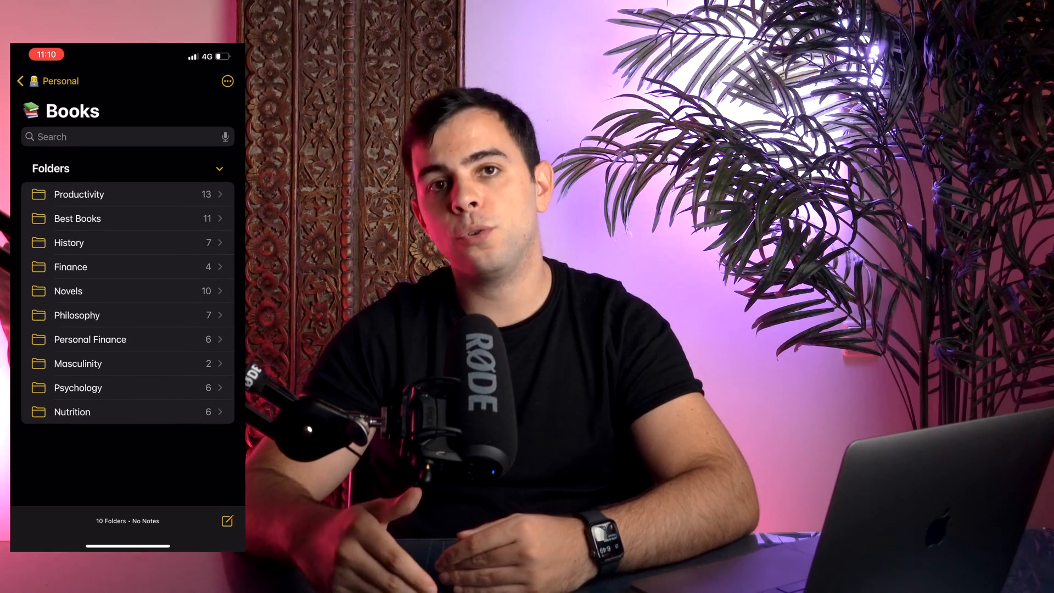
pyautogui.click(37, 81)
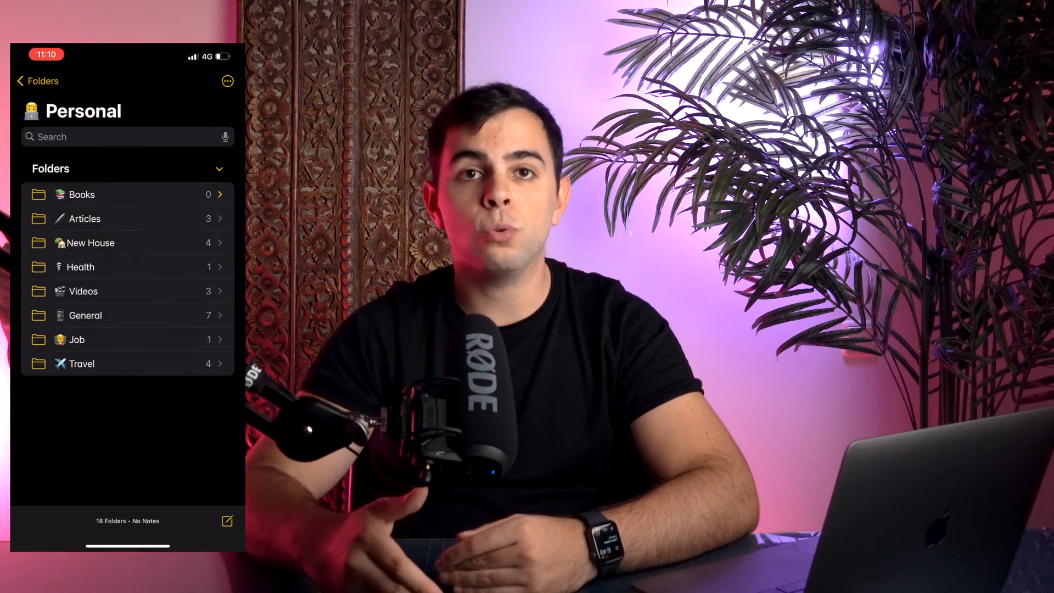